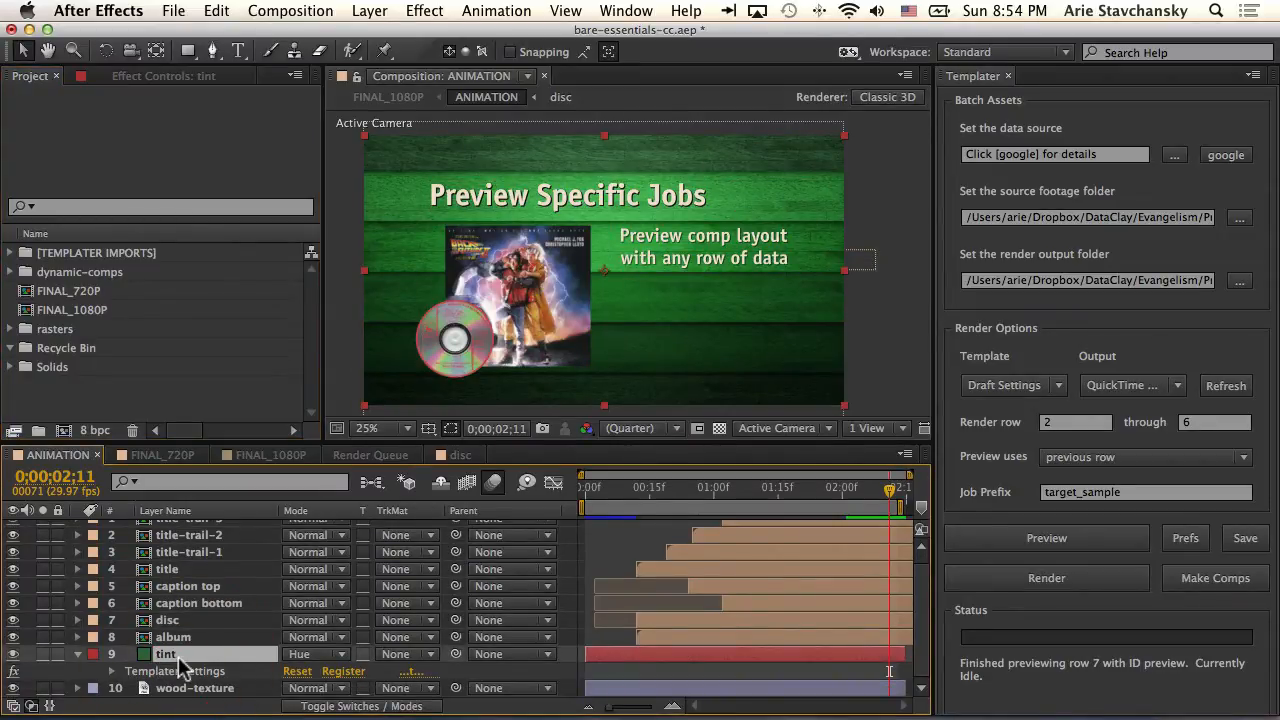
- Toggle the tint layer off and on to compare, then enable Dynamic Fill in its Templater color settings
{"action": "left_click", "coordinate": [12, 654]}
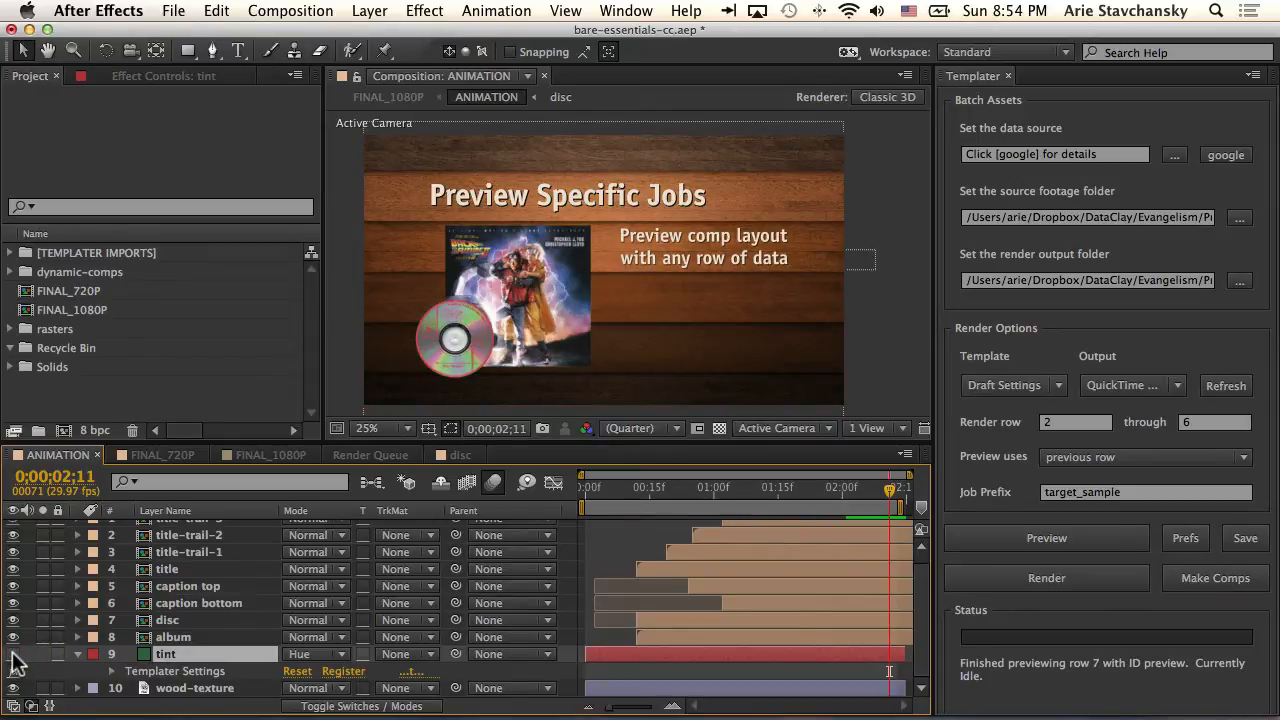
{"action": "left_click", "coordinate": [196, 688]}
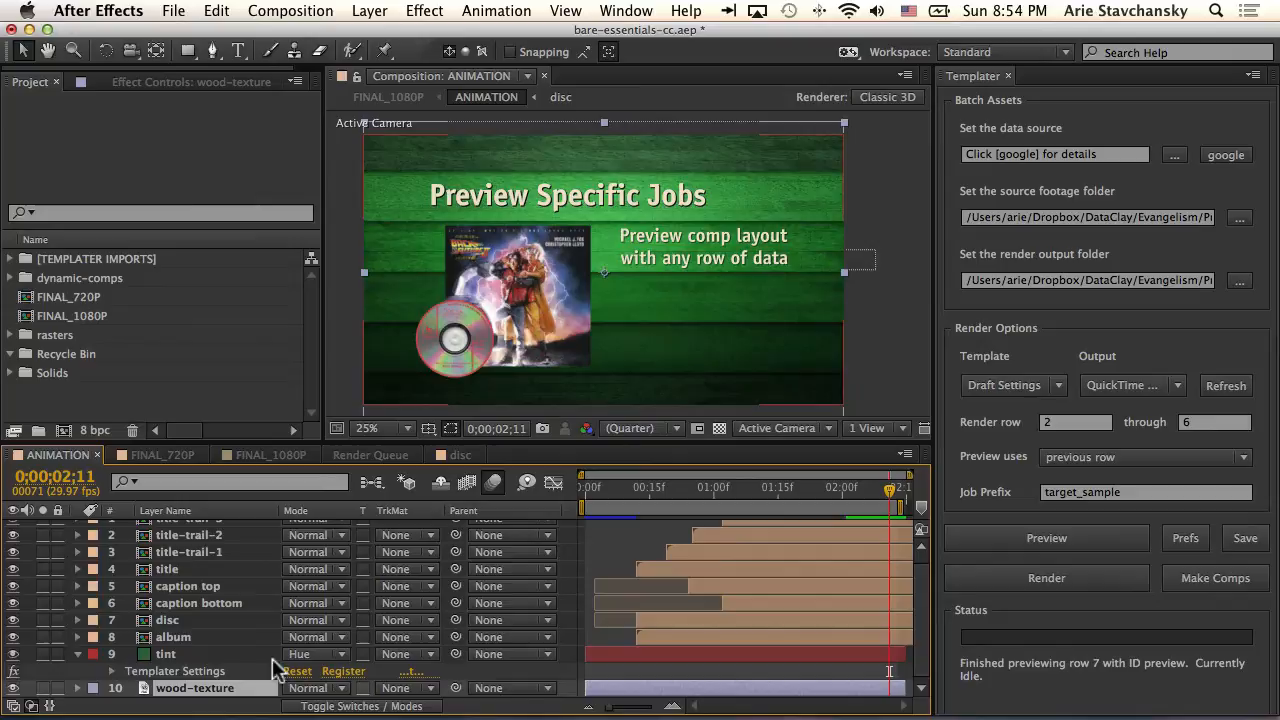
{"action": "mouse_move", "coordinate": [210, 664]}
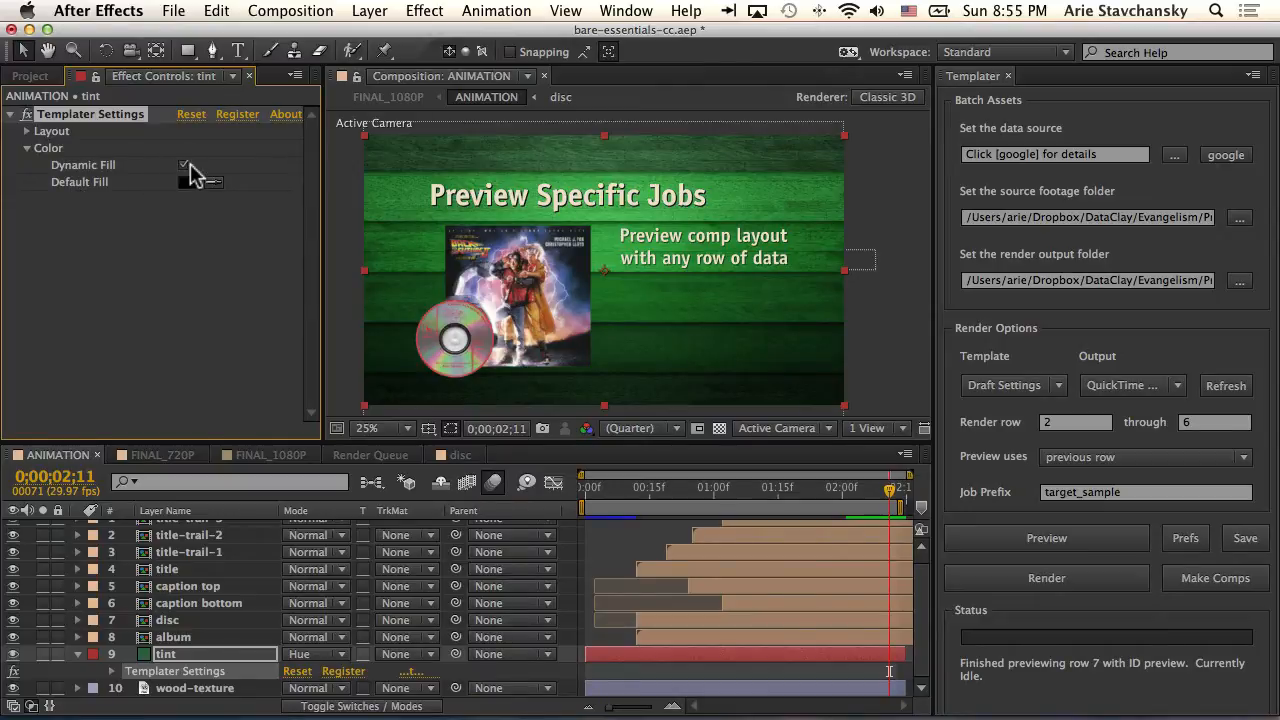
{"action": "left_click", "coordinate": [184, 164]}
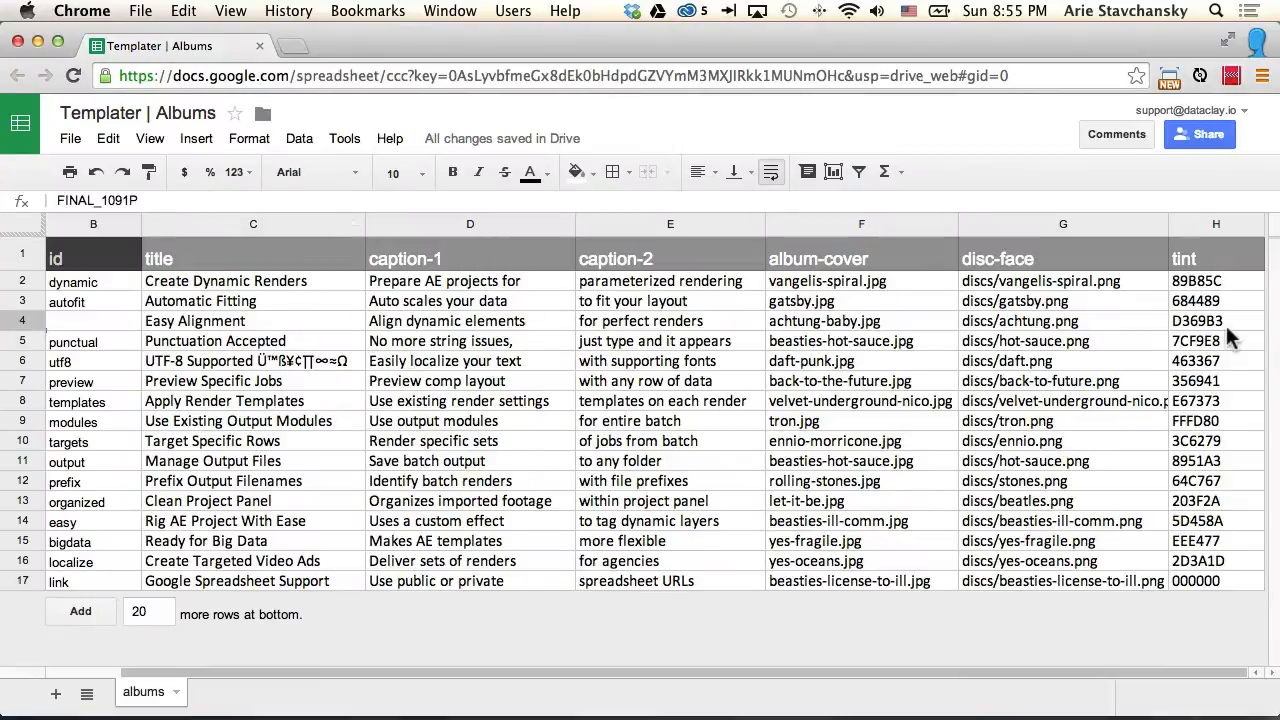
{"action": "mouse_move", "coordinate": [1190, 276]}
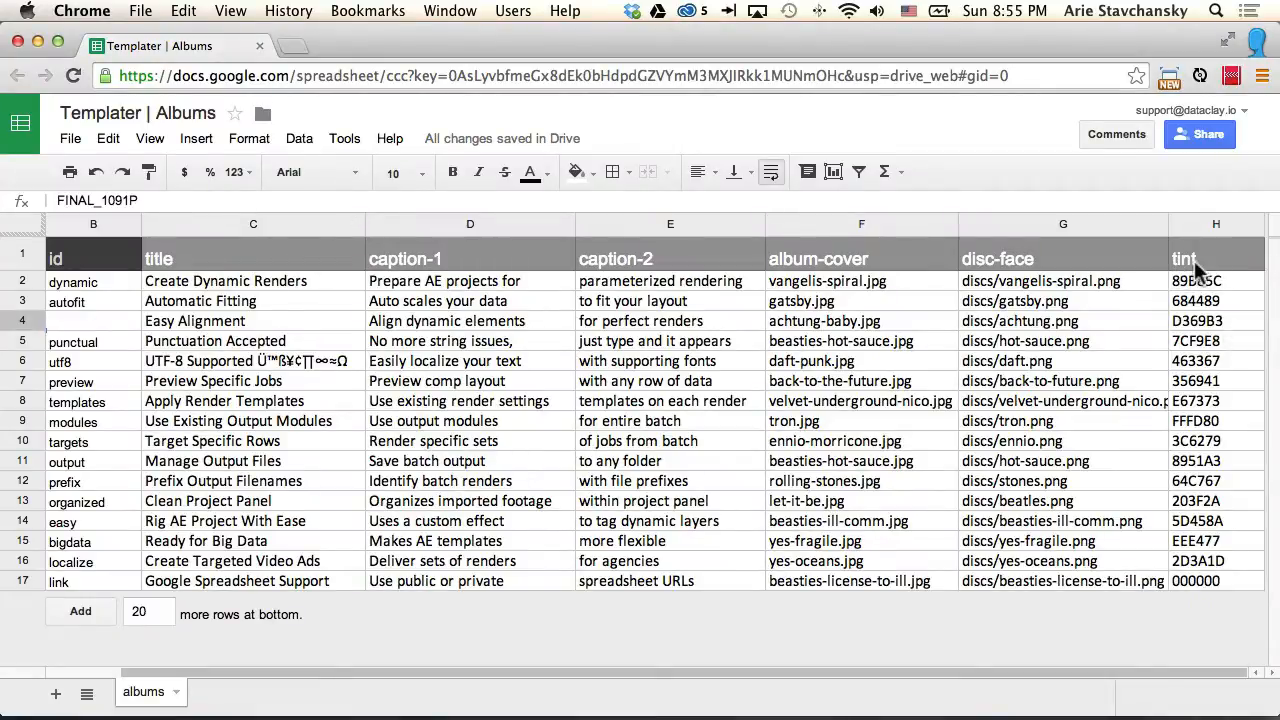
{"action": "left_click", "coordinate": [852, 688]}
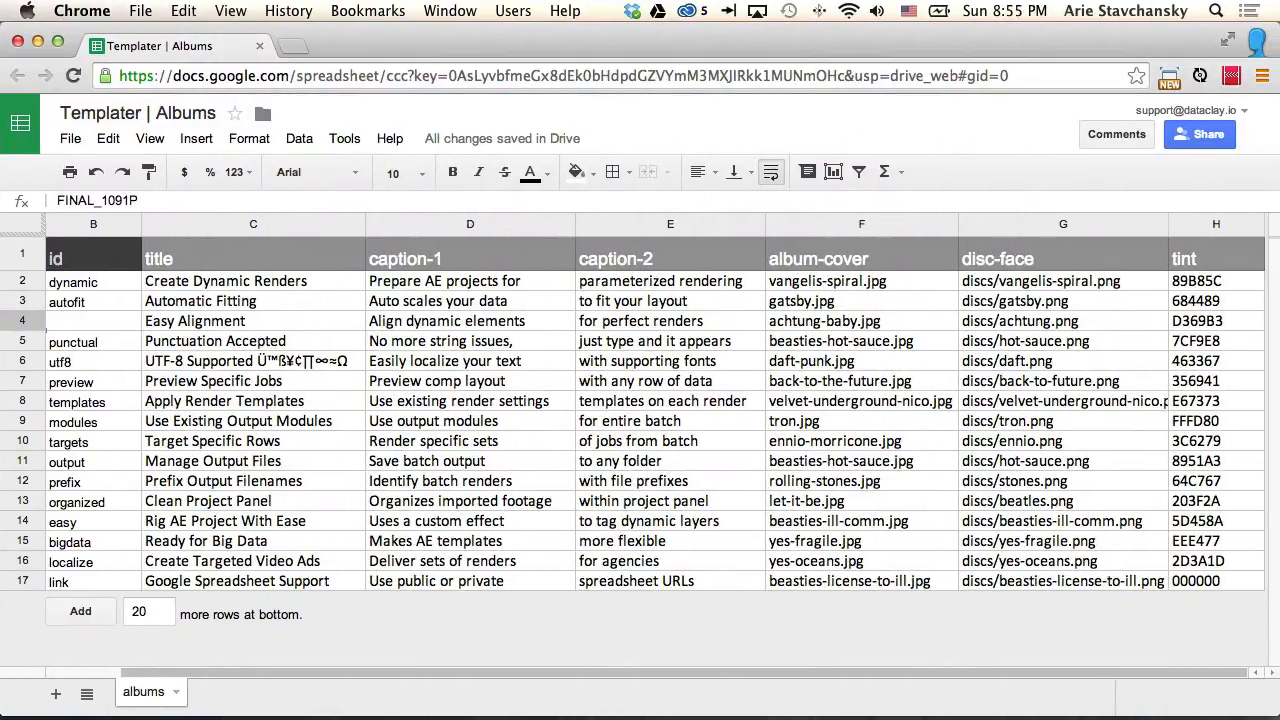
{"action": "mouse_move", "coordinate": [1210, 548]}
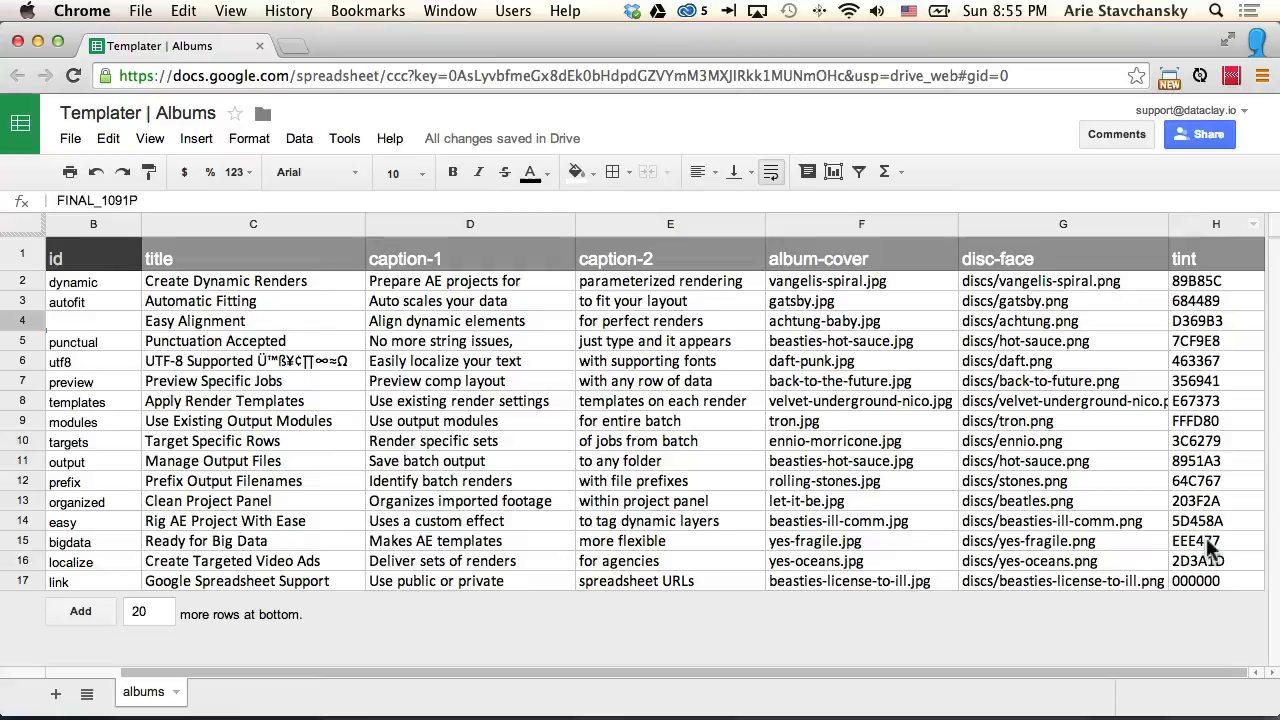
{"action": "mouse_move", "coordinate": [1204, 584]}
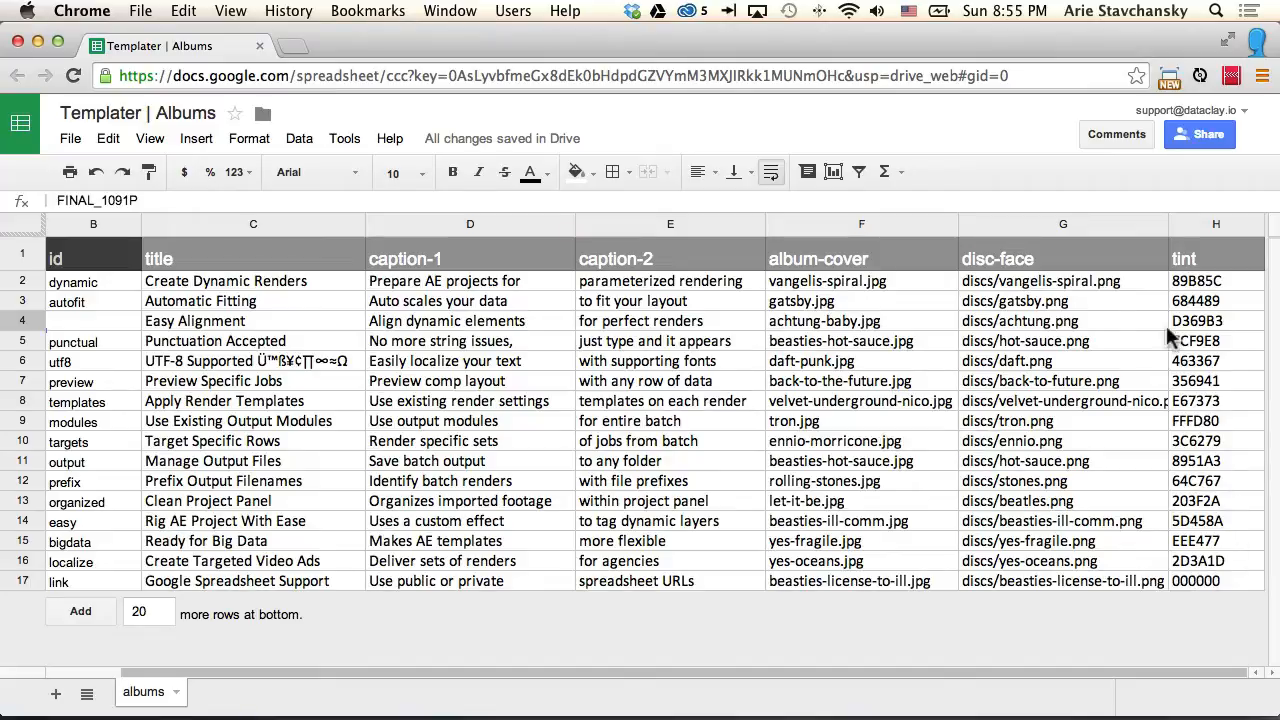
{"action": "mouse_move", "coordinate": [1204, 378]}
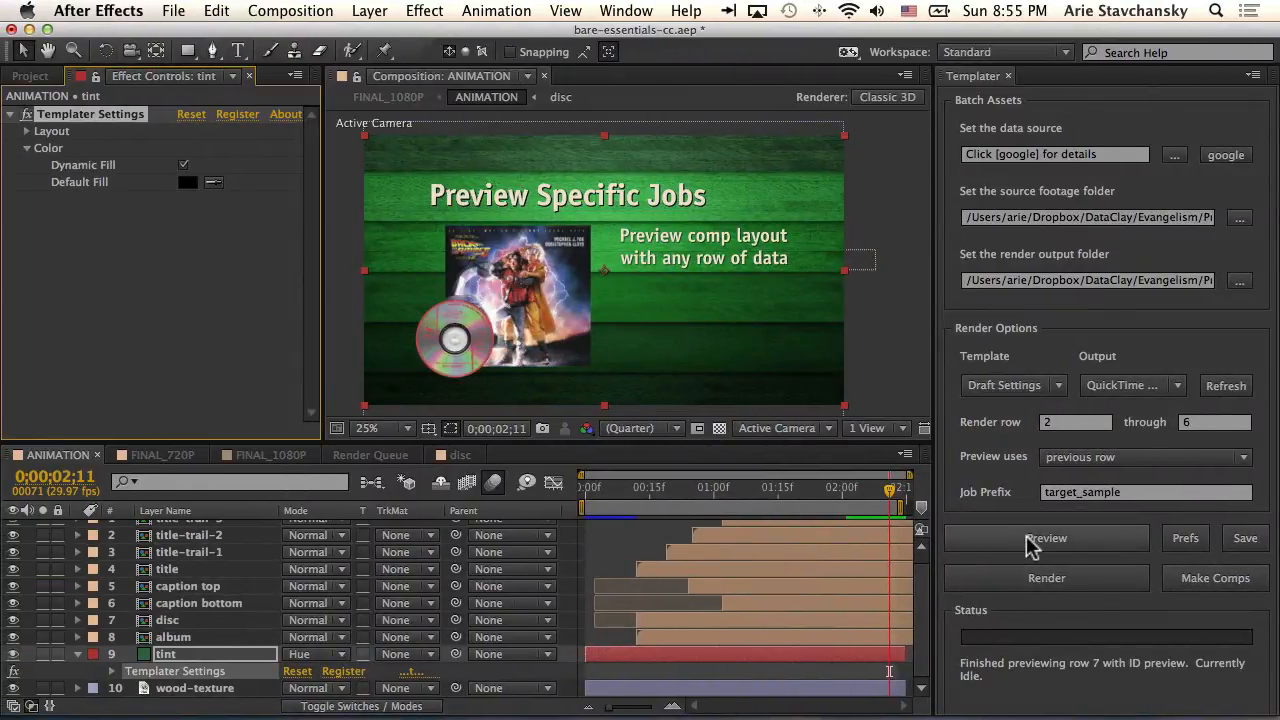
- Preview the previous spreadsheet row three times so each album recolors with its own tint, ending on row 3
{"action": "left_click", "coordinate": [1046, 538]}
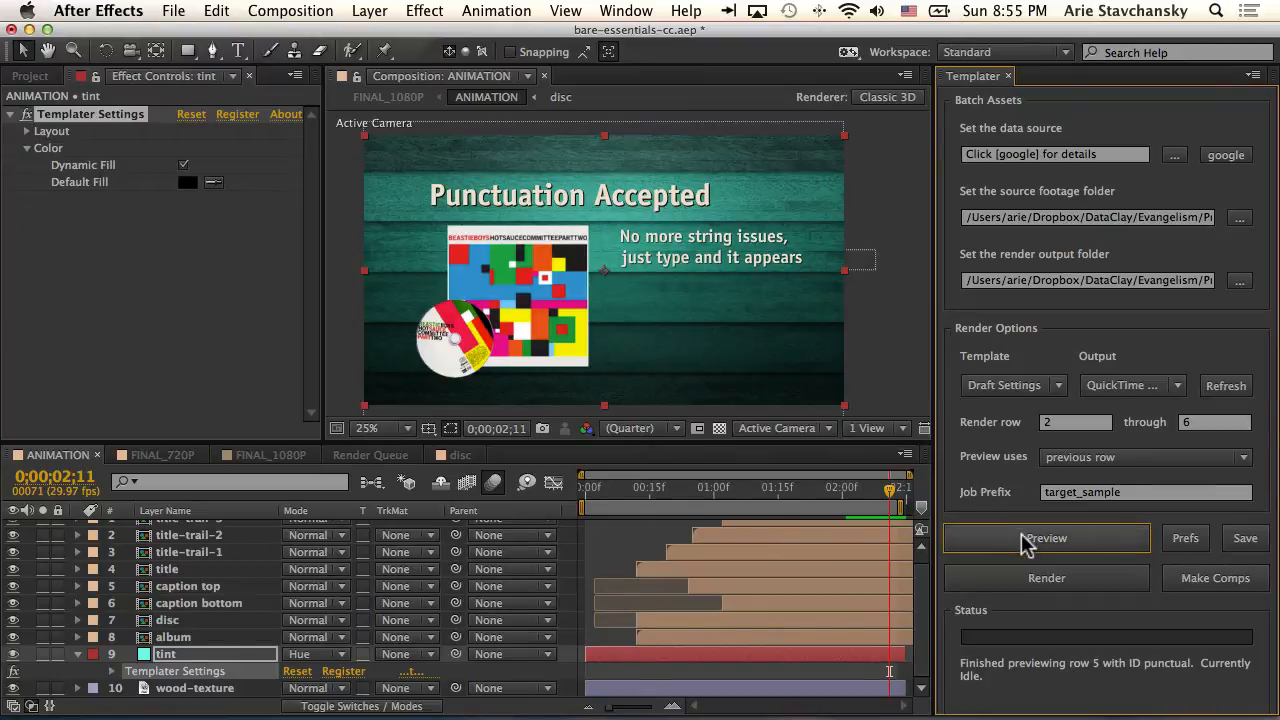
{"action": "left_click", "coordinate": [1046, 538]}
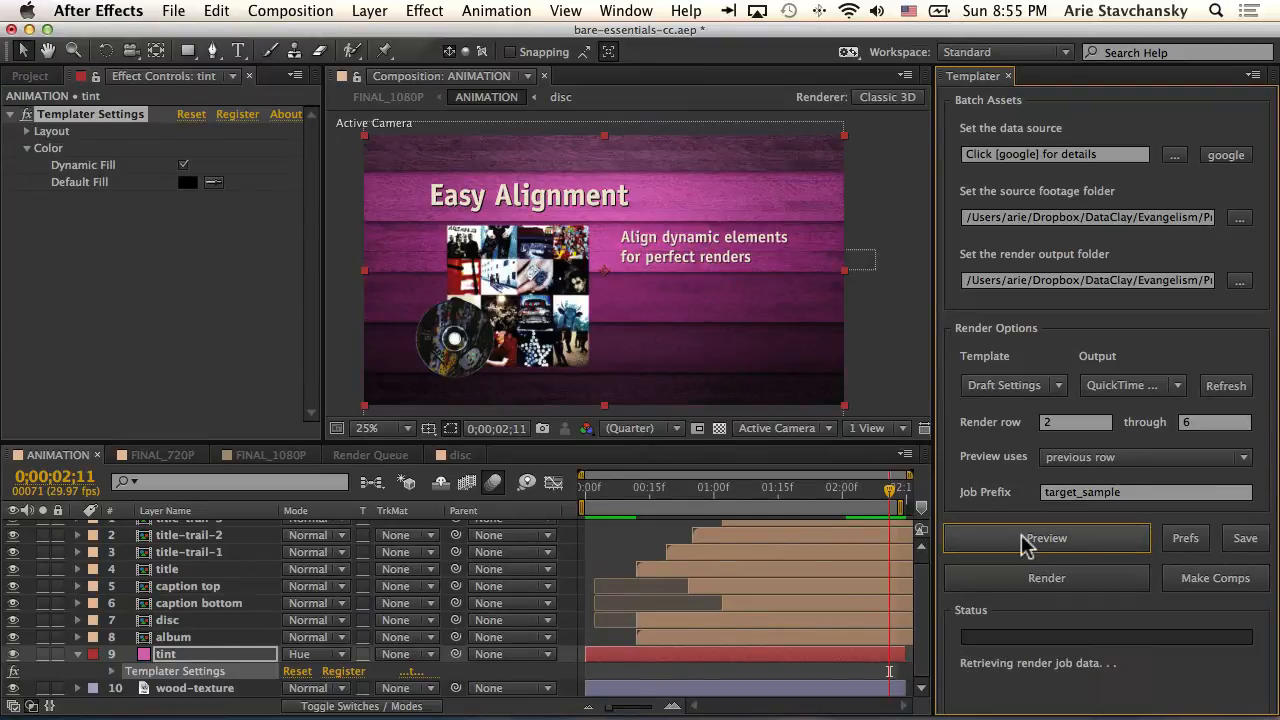
{"action": "left_click", "coordinate": [1046, 538]}
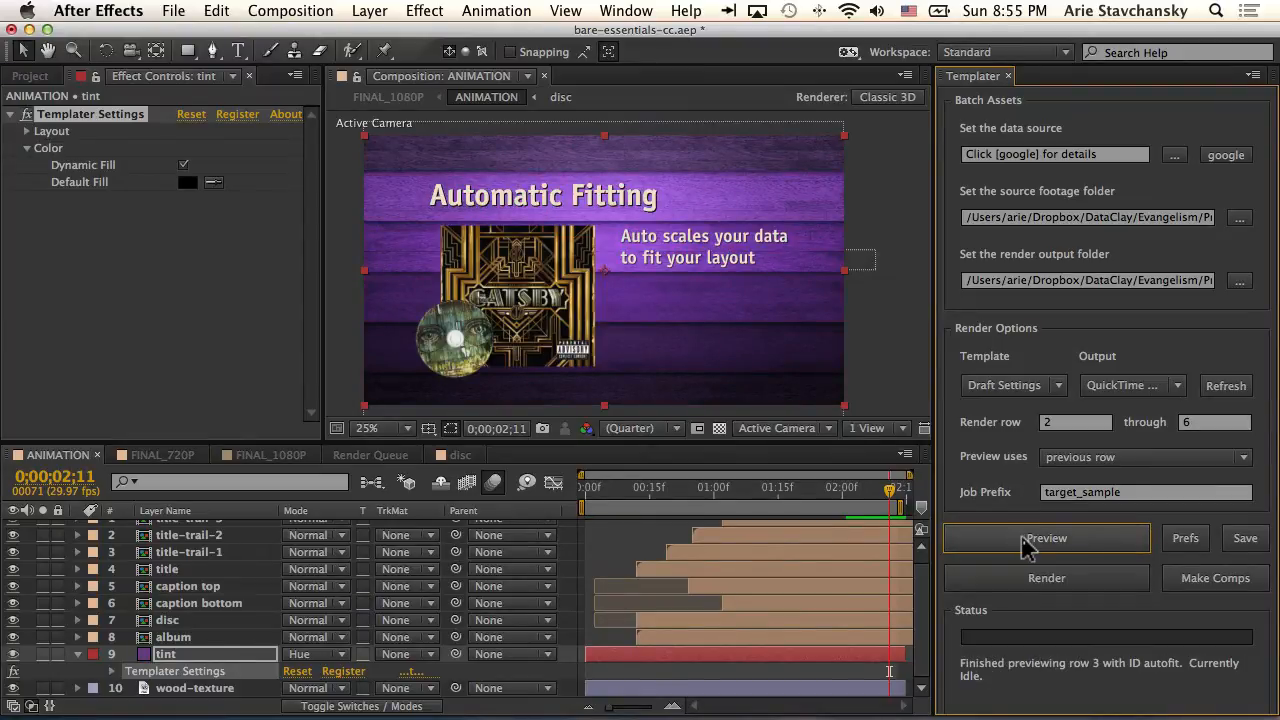